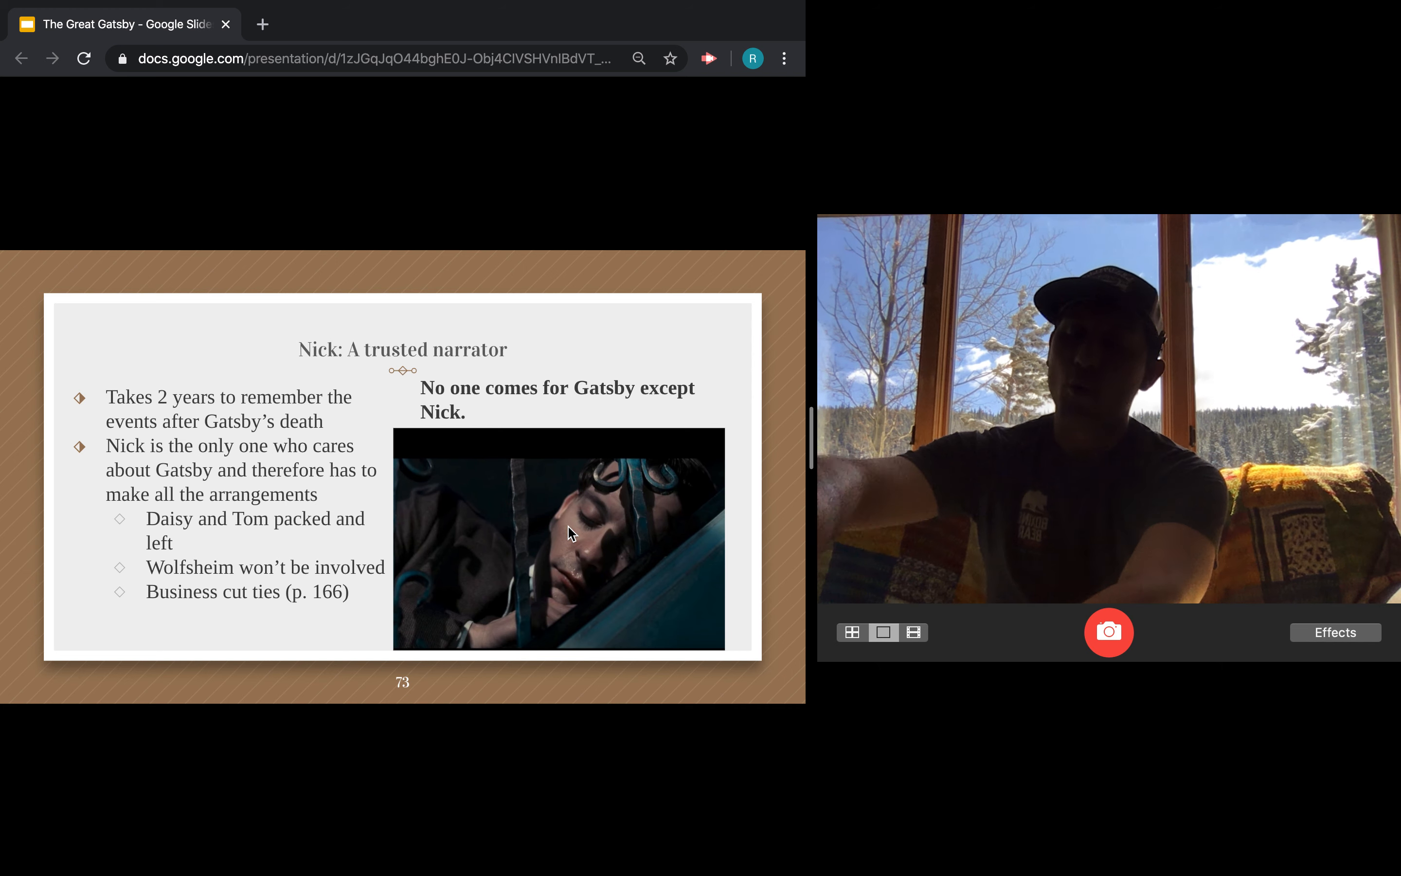
# Step: Advance from the Nick narrator slide to slide 74 on Meyer Wolfsheim
pyautogui.click(1109, 632)
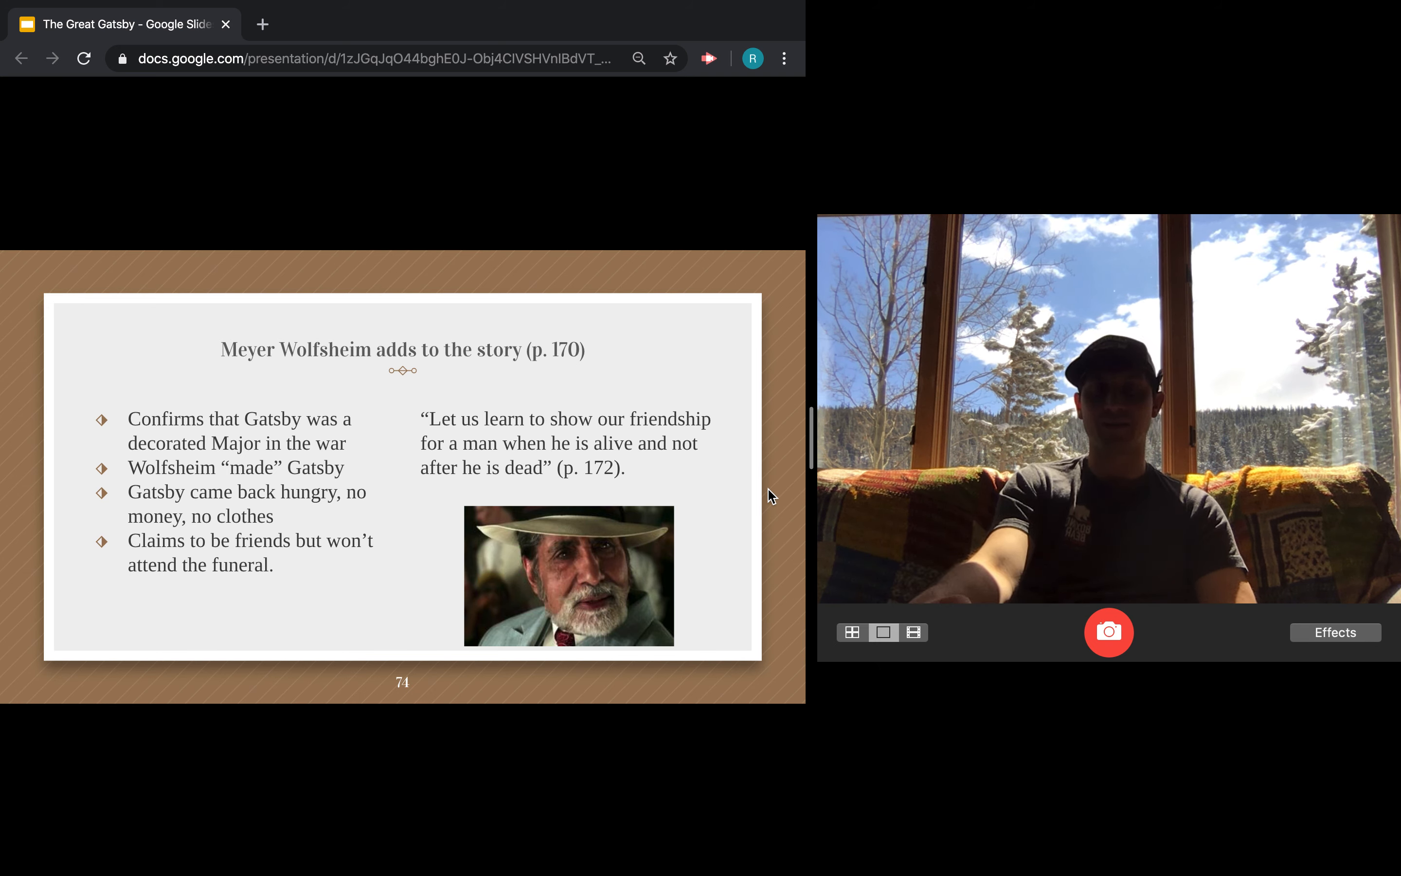
pyautogui.click(1109, 631)
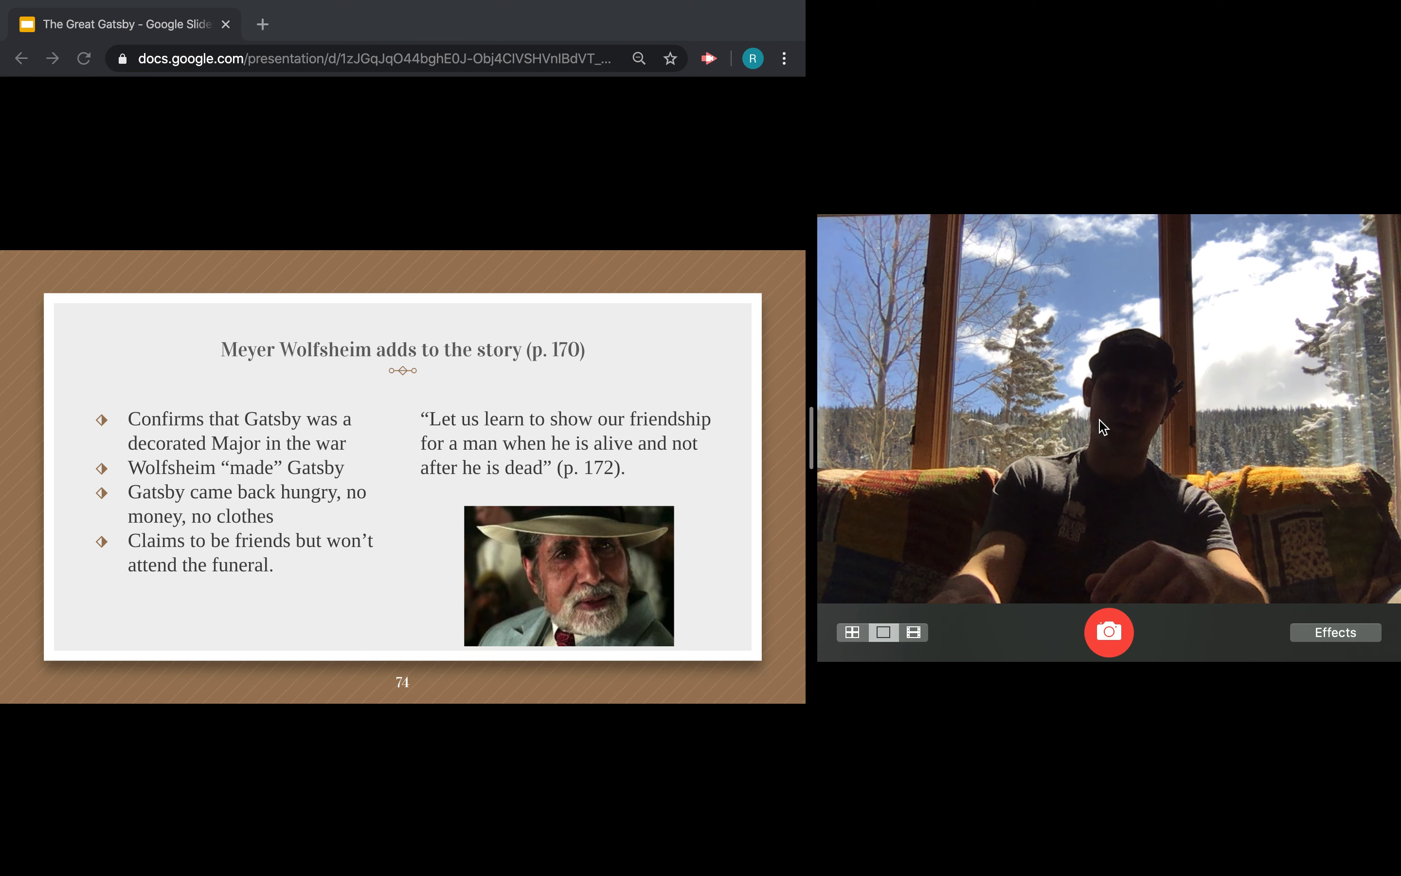
pyautogui.moveTo(1149, 712)
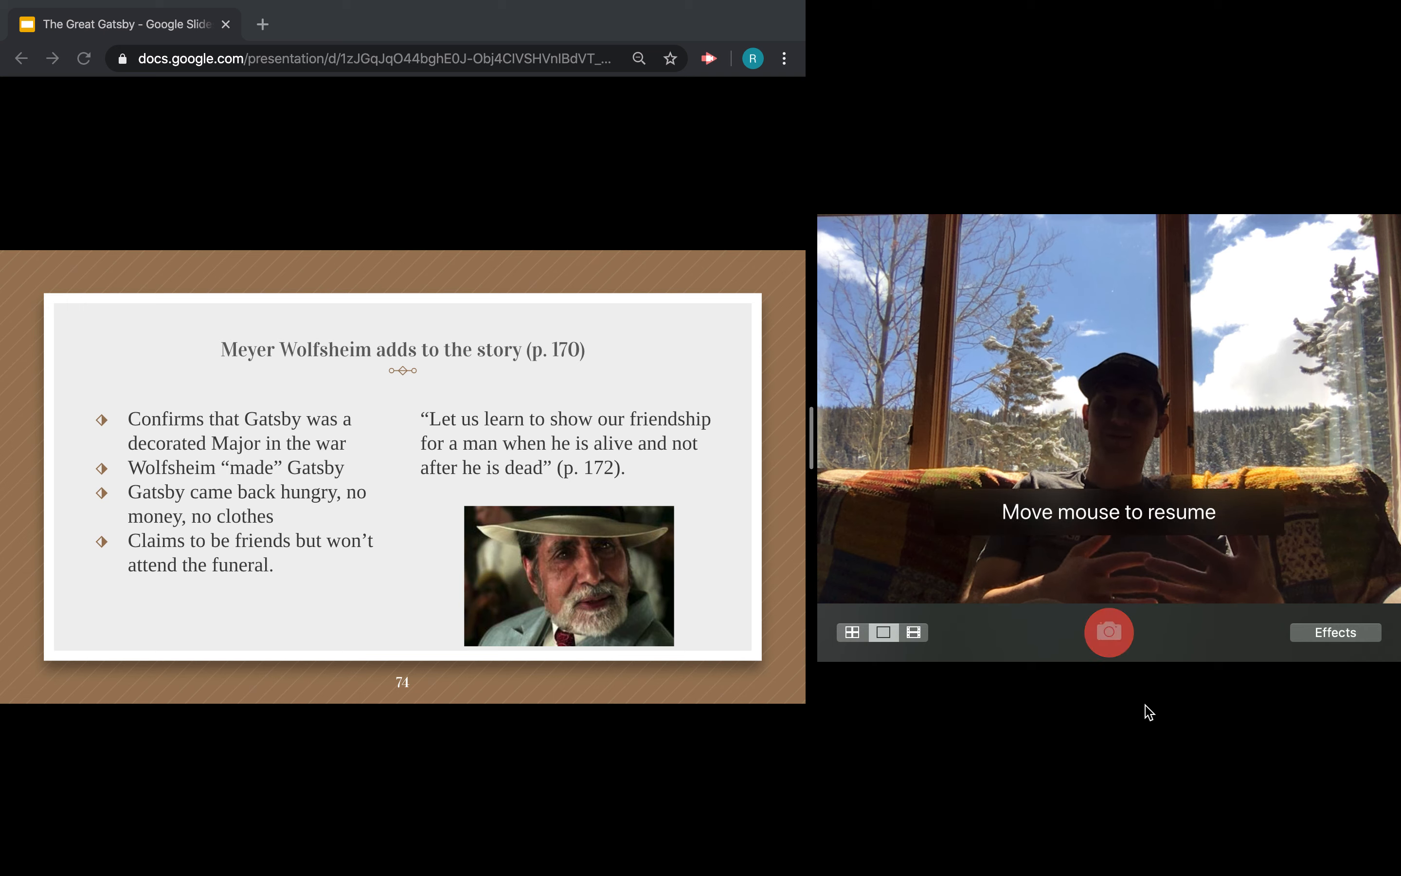
pyautogui.moveTo(1177, 559)
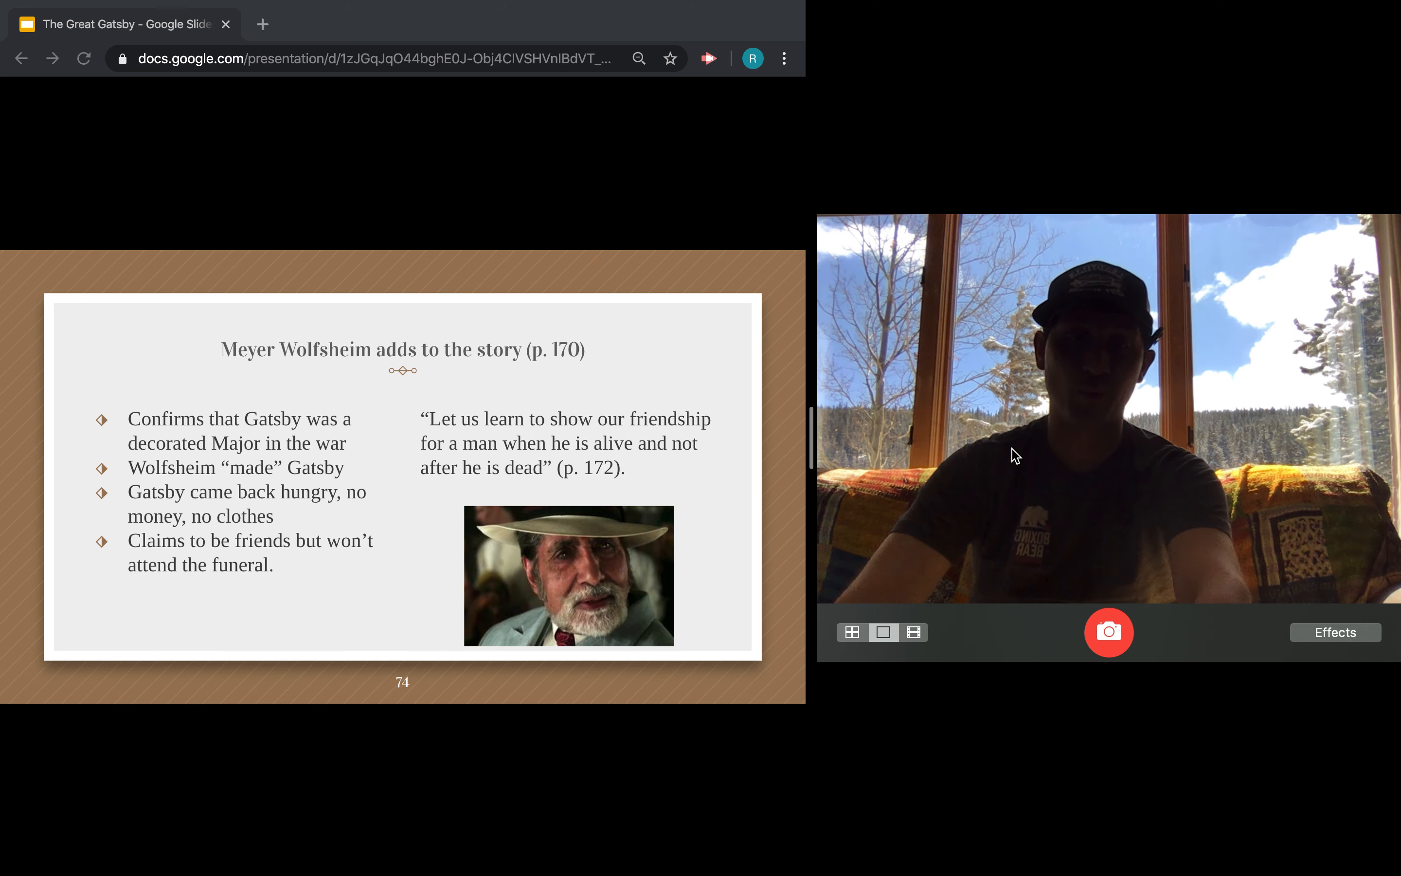
pyautogui.moveTo(997, 450)
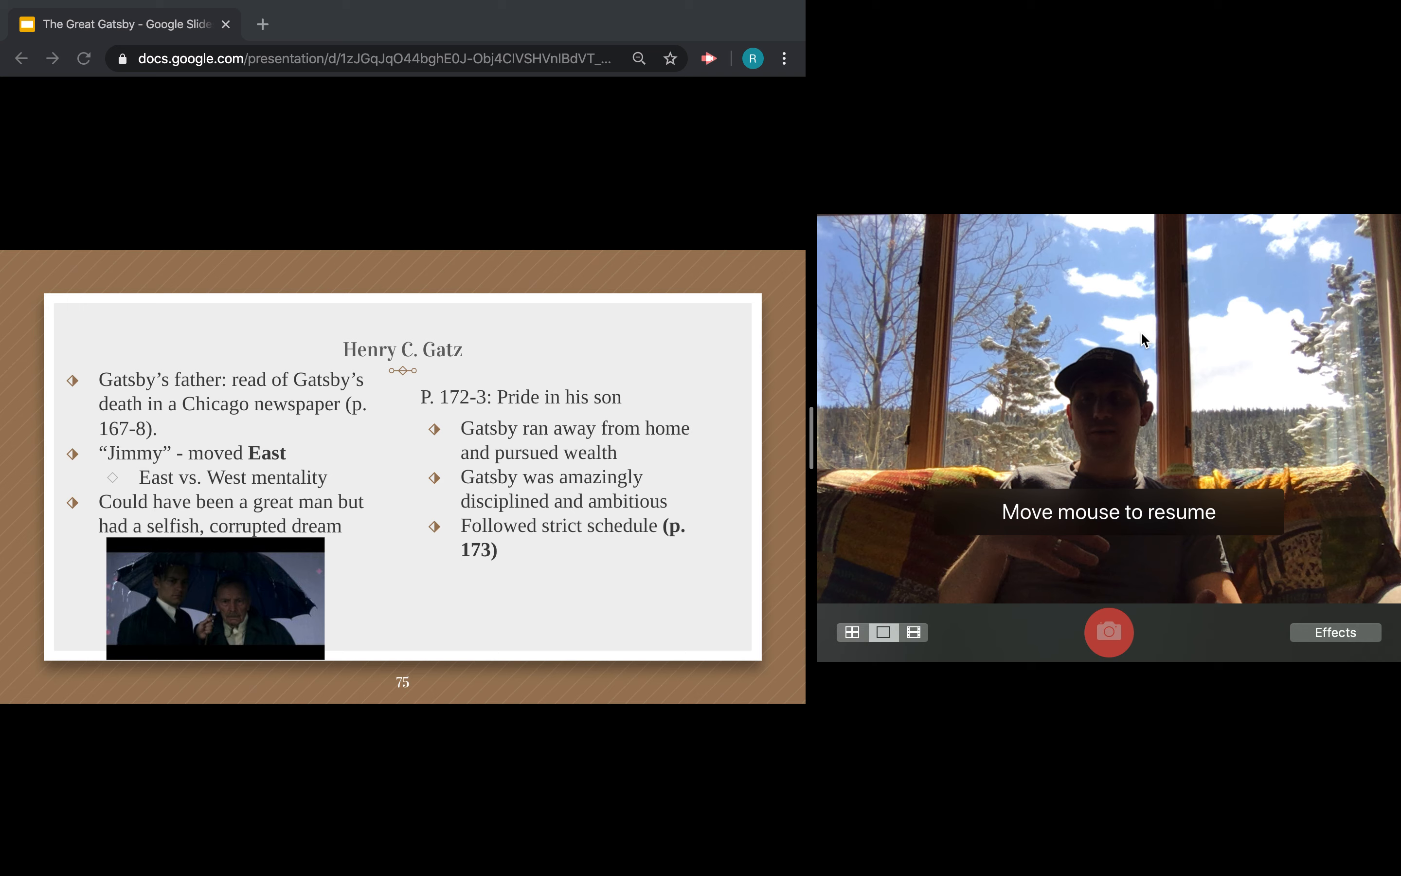
pyautogui.moveTo(1218, 300)
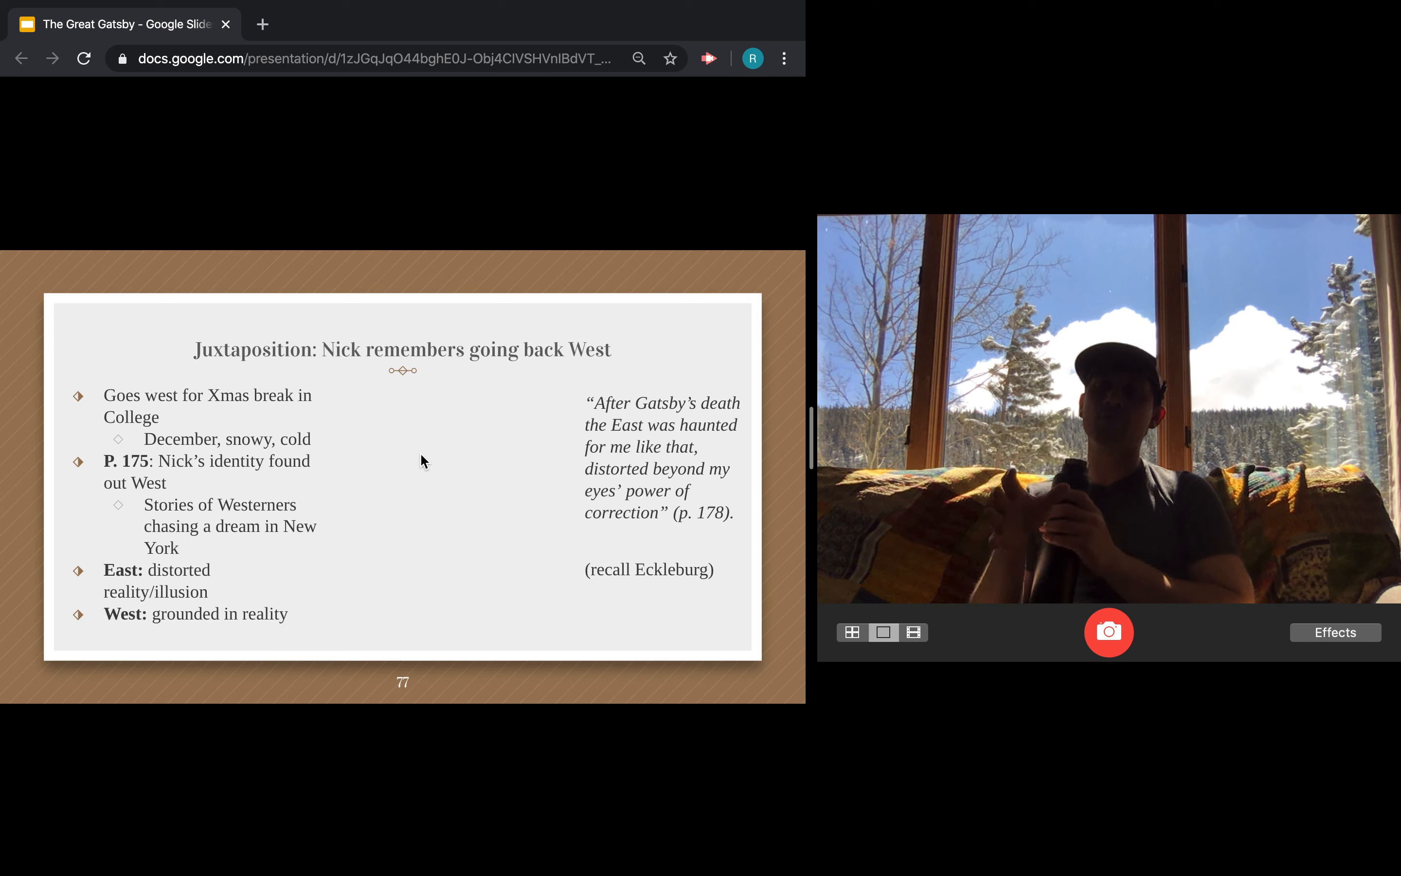
# Step: Advance to slide 77, 'Juxtaposition: Nick remembers going back West'
pyautogui.click(1110, 632)
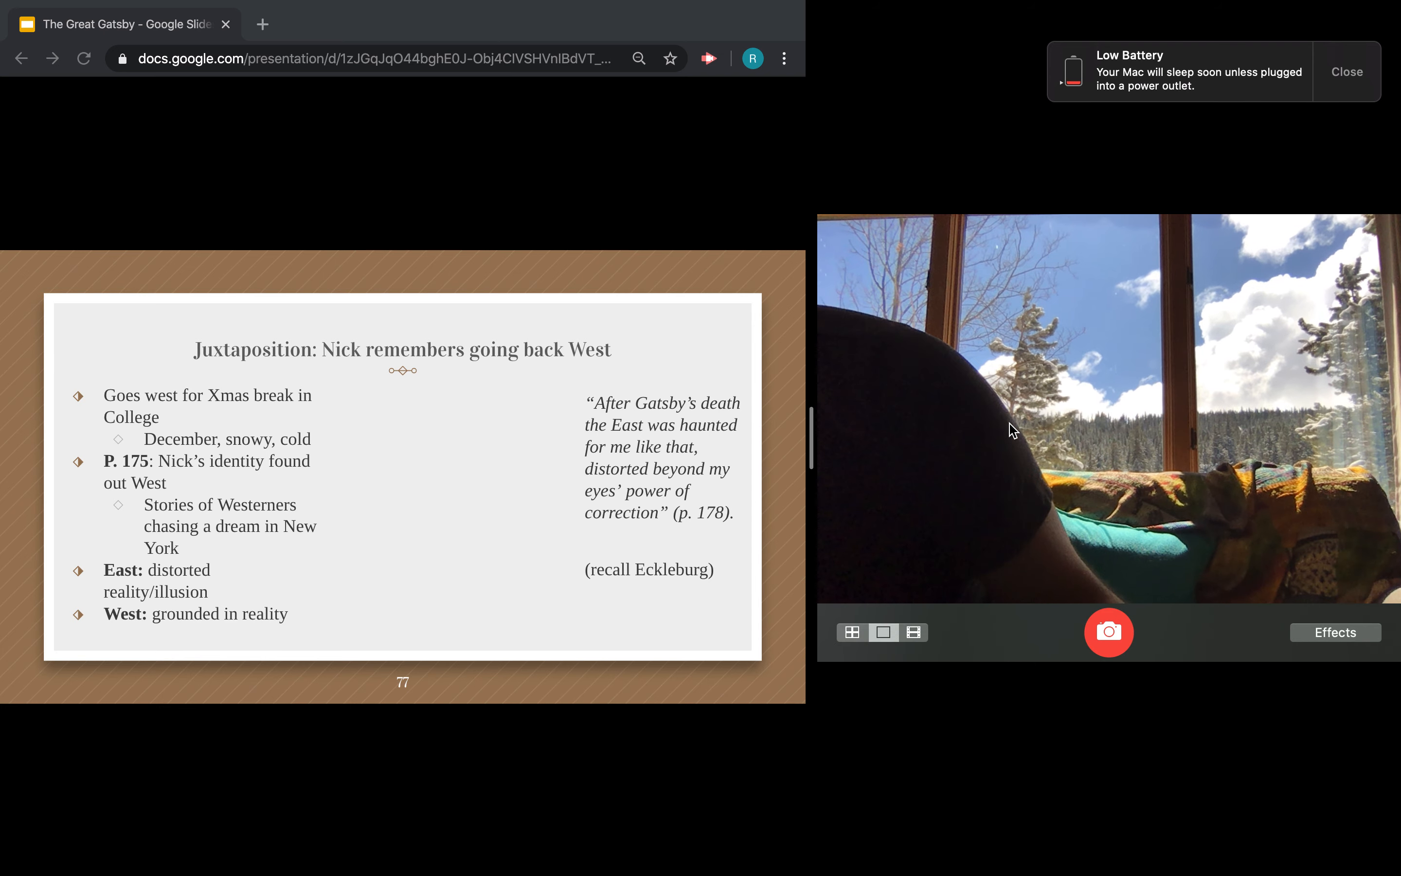
pyautogui.click(1347, 71)
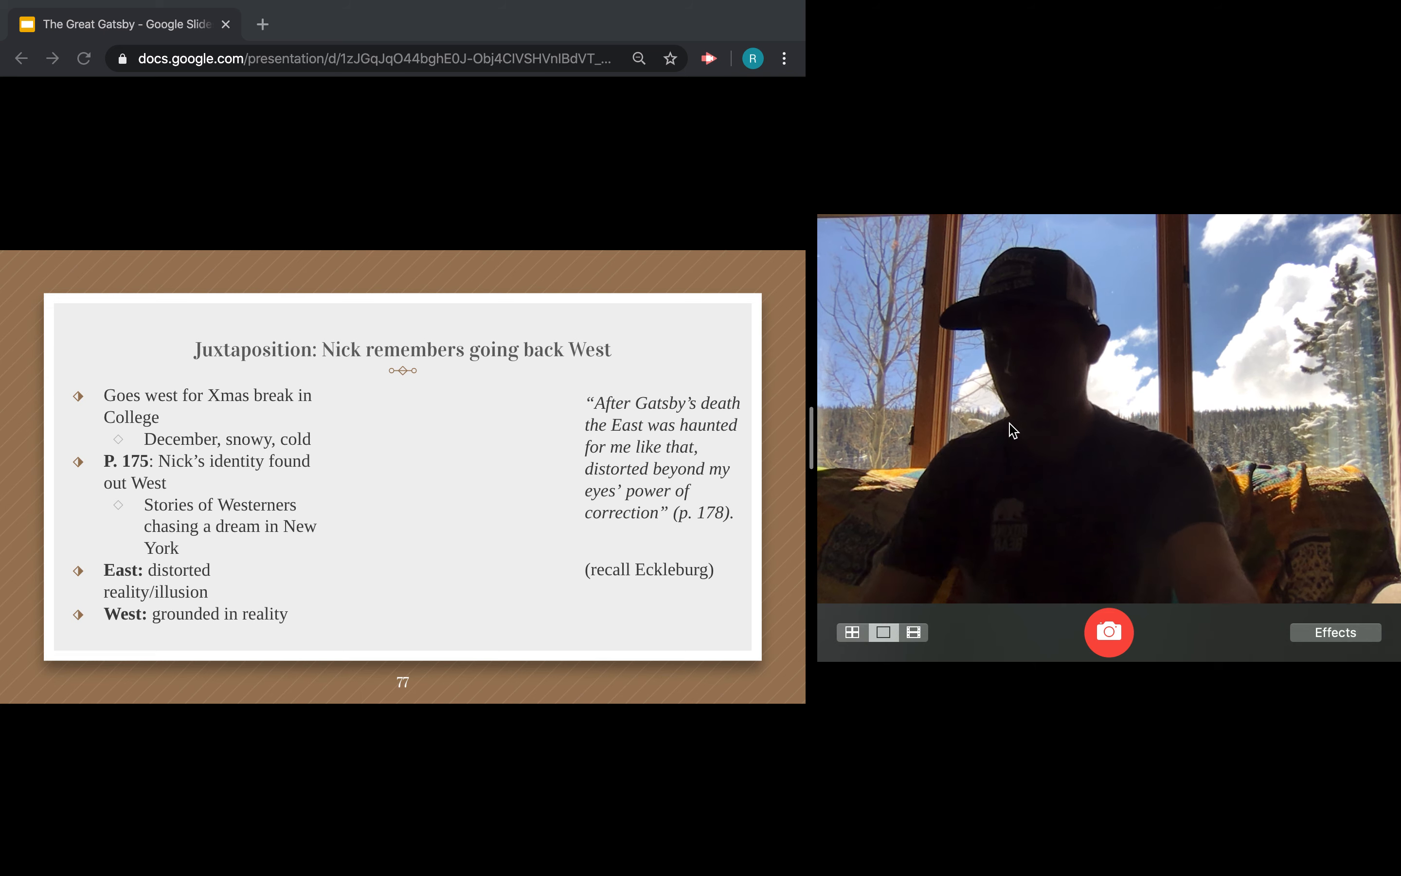
pyautogui.moveTo(613, 531)
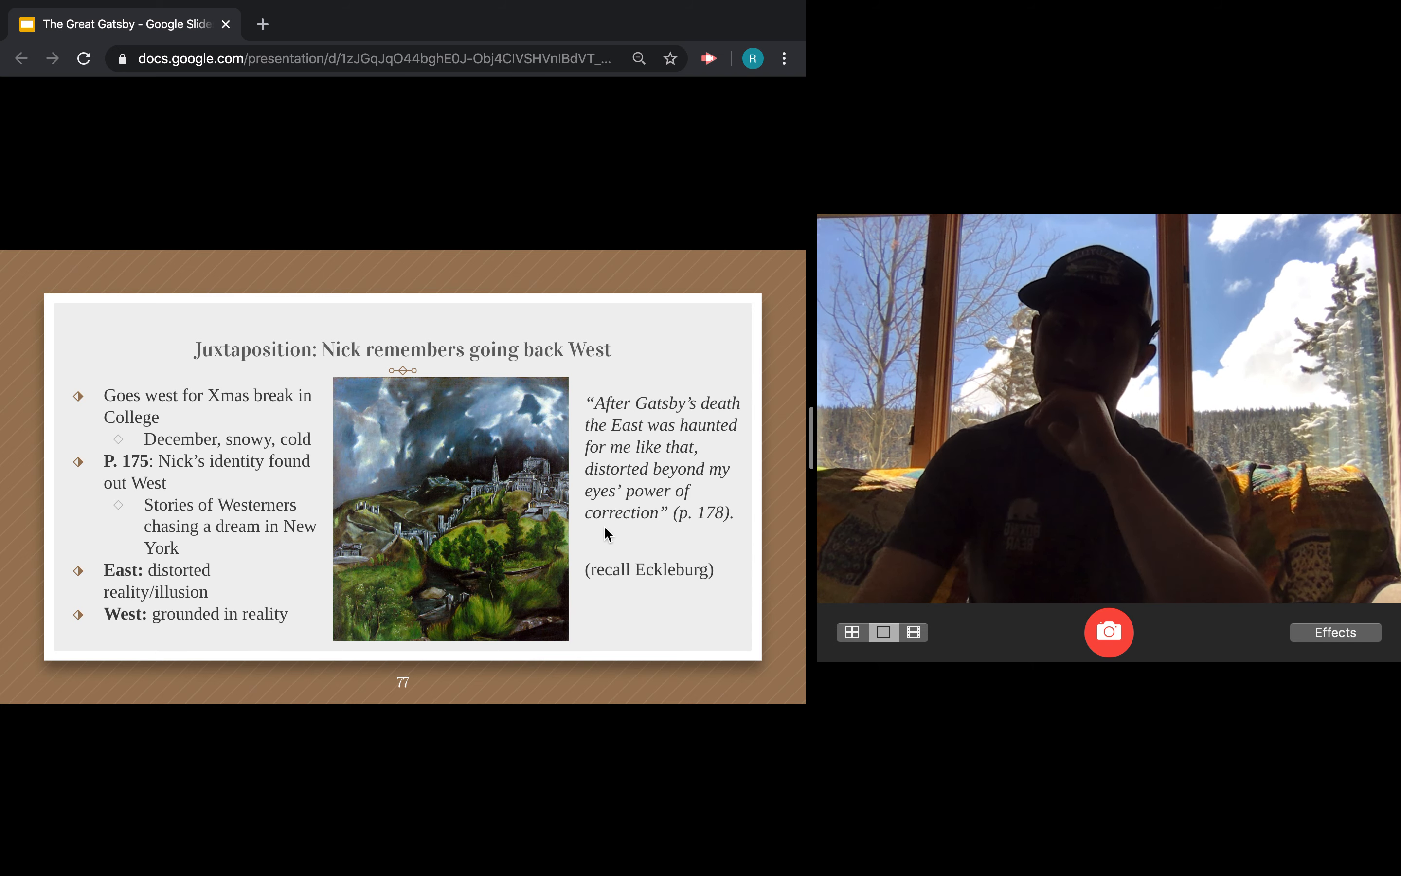
pyautogui.rightClick(446, 488)
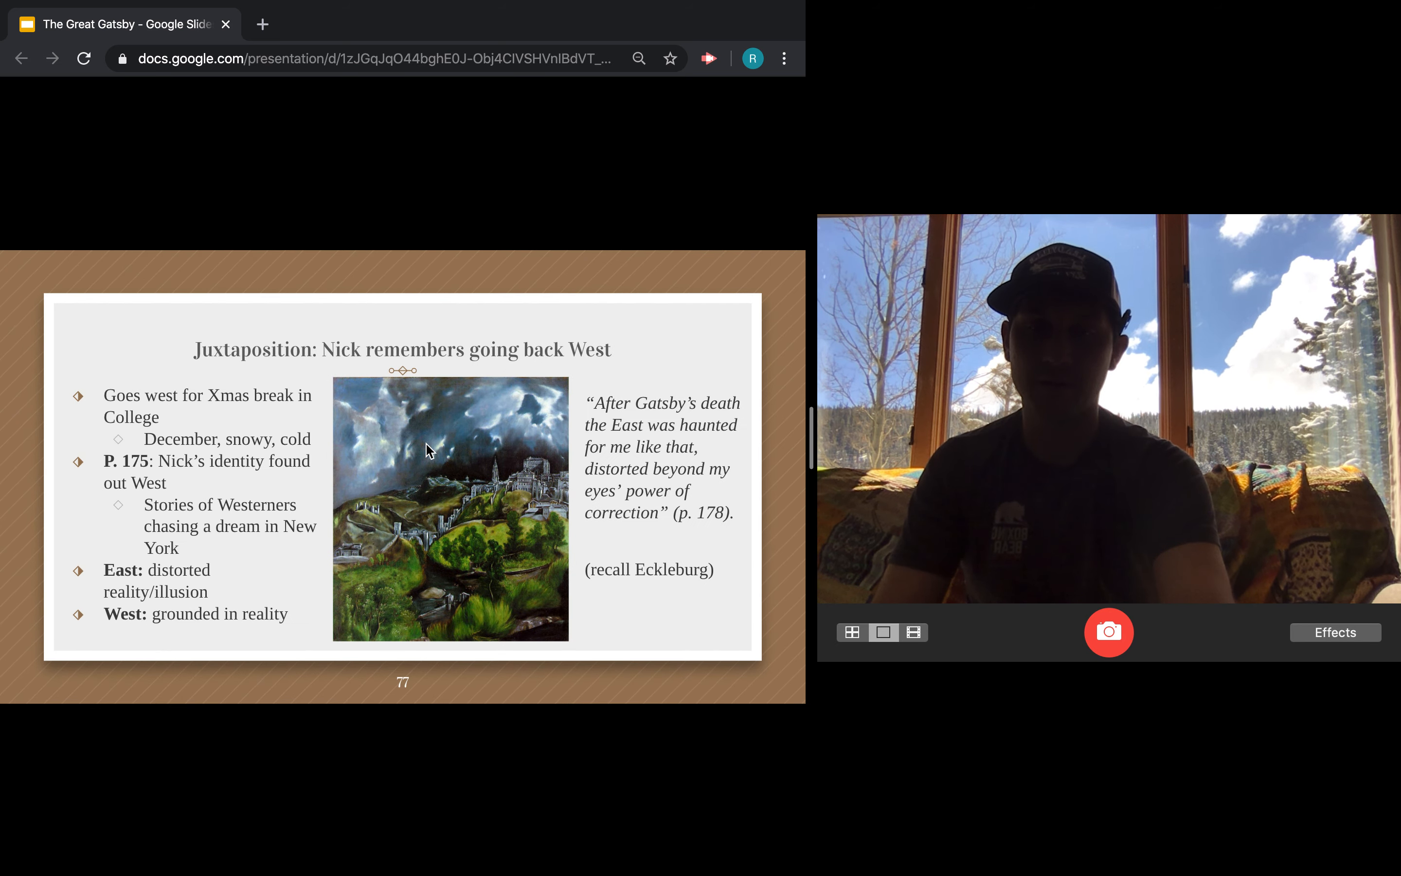
pyautogui.moveTo(847, 470)
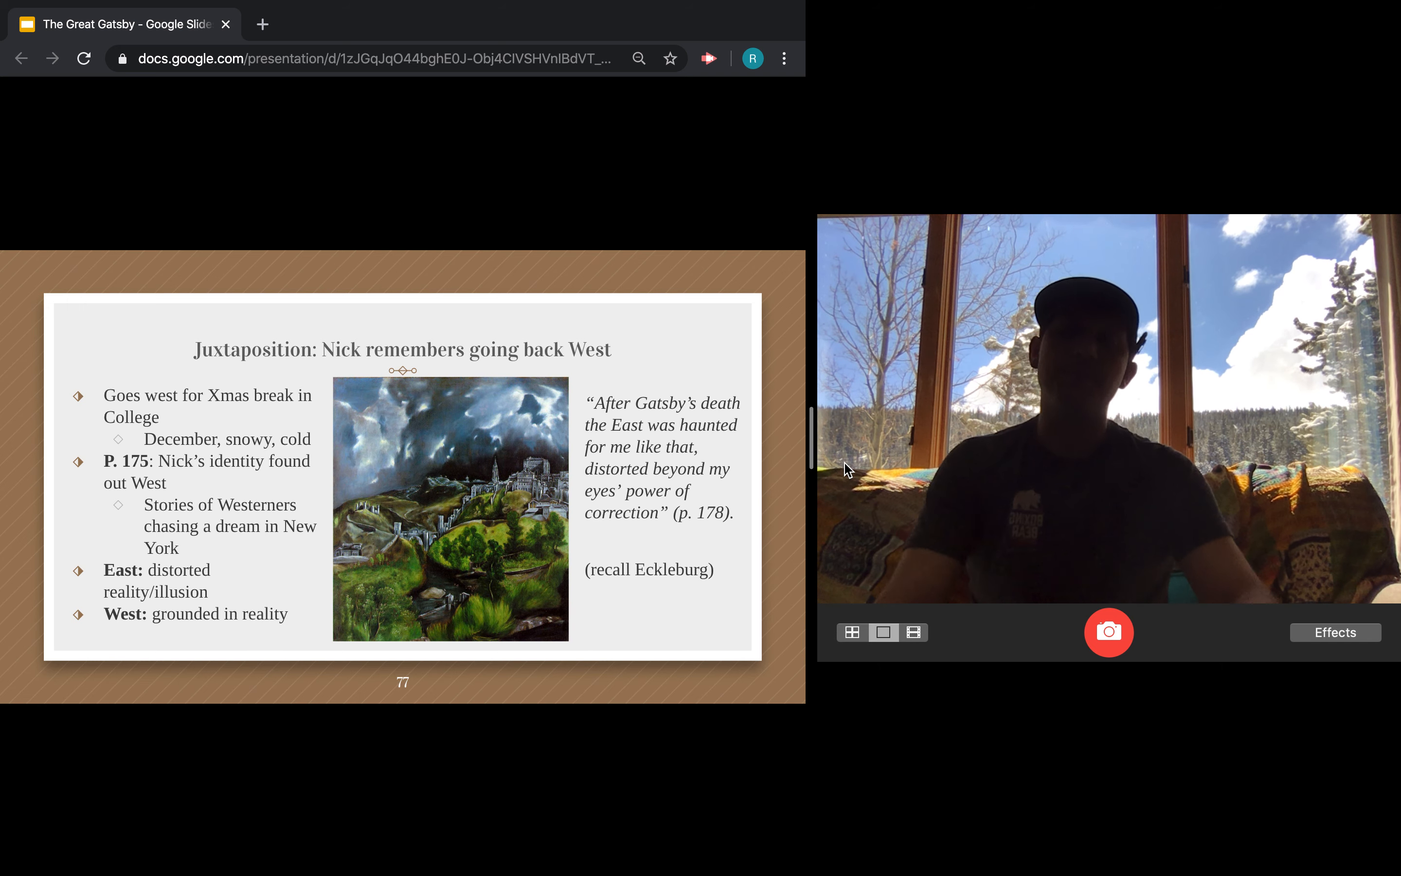